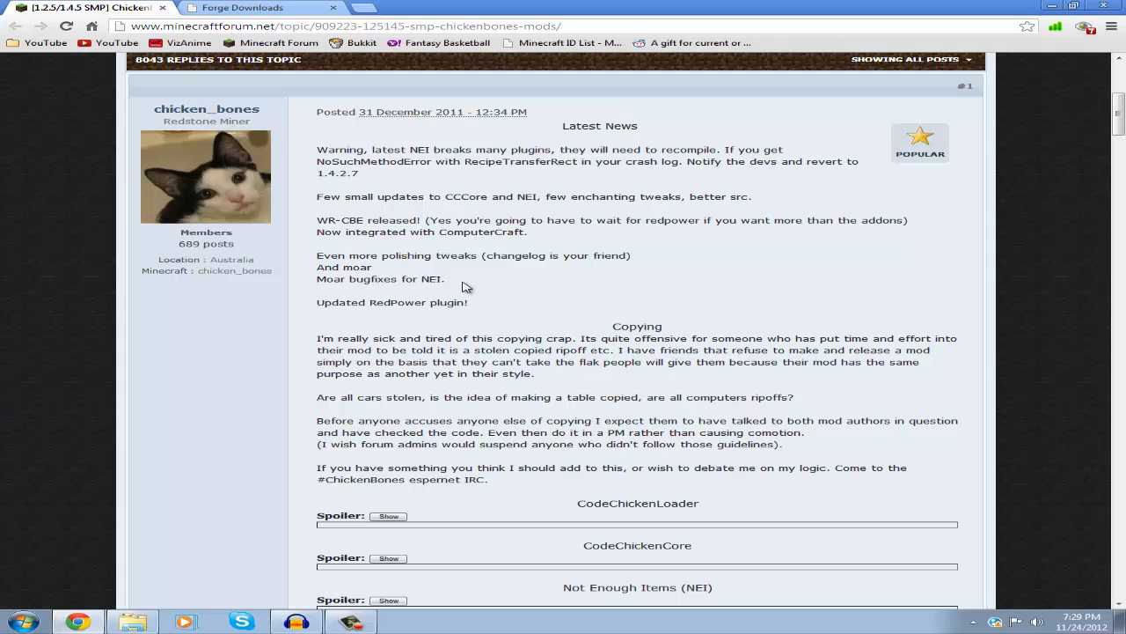
# Step: Download the CodeChickenCore jar from the ChickenBones thread and keep it despite the harm warning
pyautogui.scroll(-3)
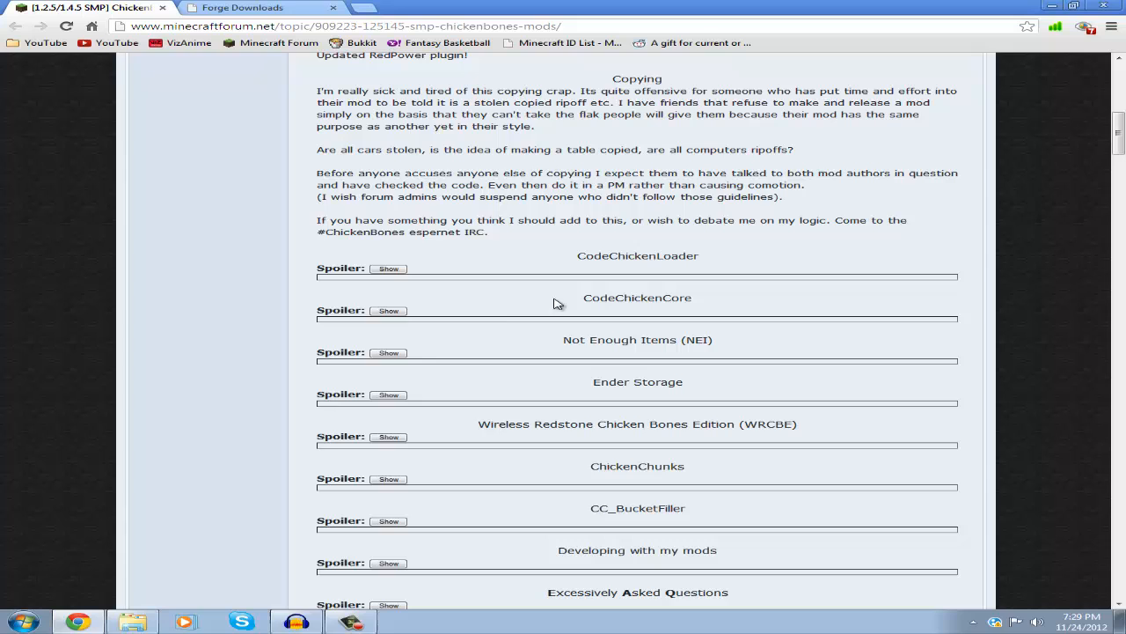
pyautogui.click(389, 310)
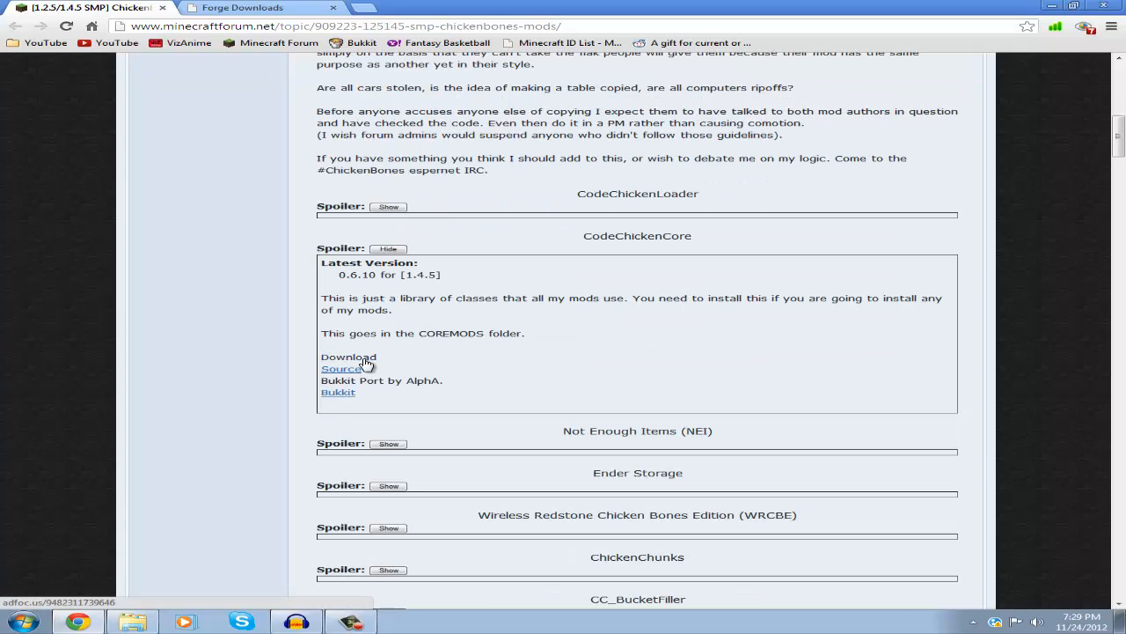
pyautogui.click(348, 355)
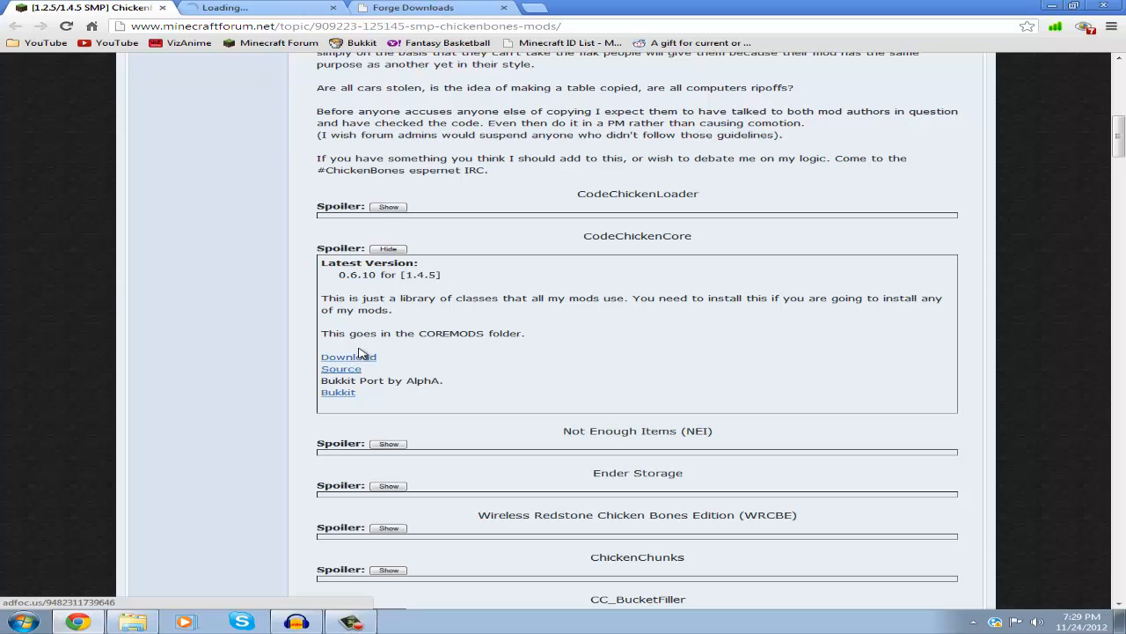
pyautogui.click(348, 356)
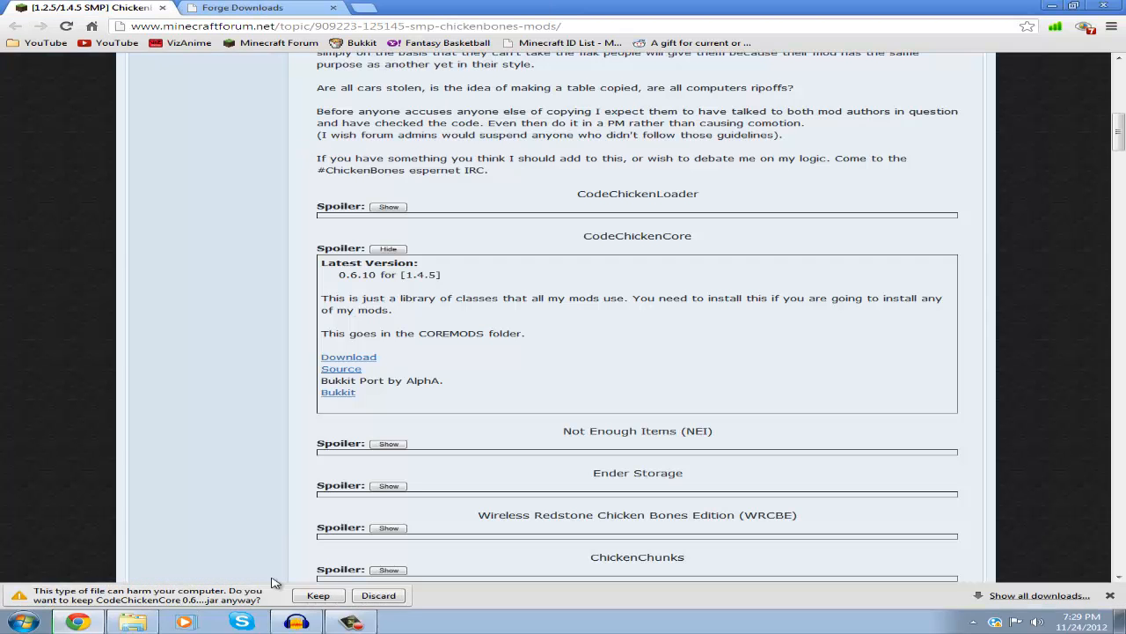
pyautogui.click(317, 594)
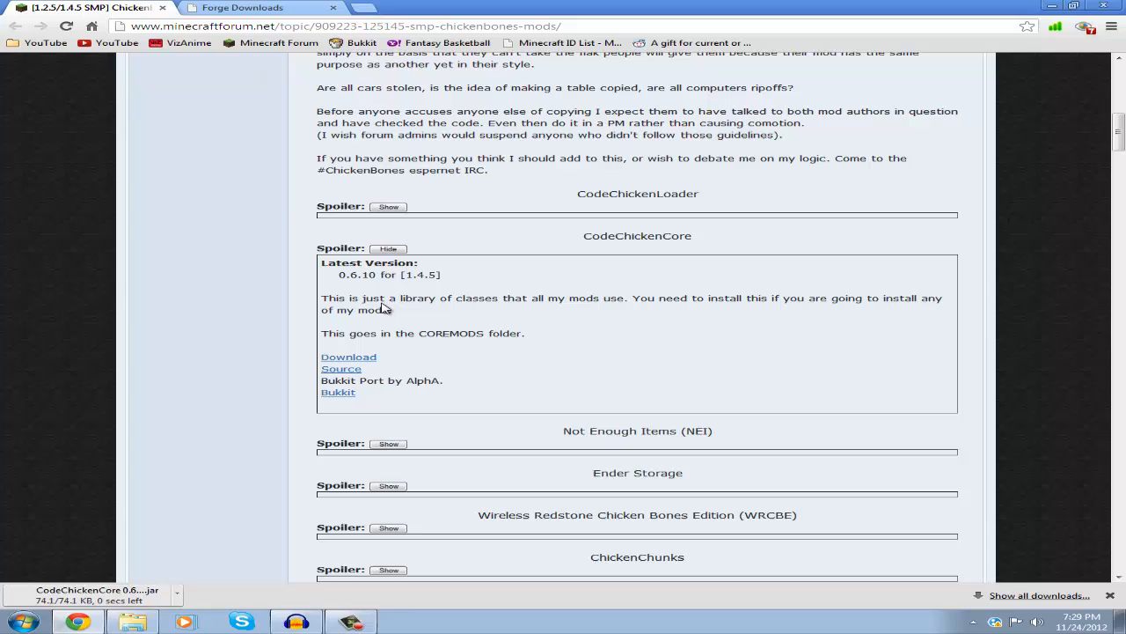
# Step: Follow the NotEnoughItems download link and skip the adfoc.us ad to get the jar
pyautogui.click(387, 248)
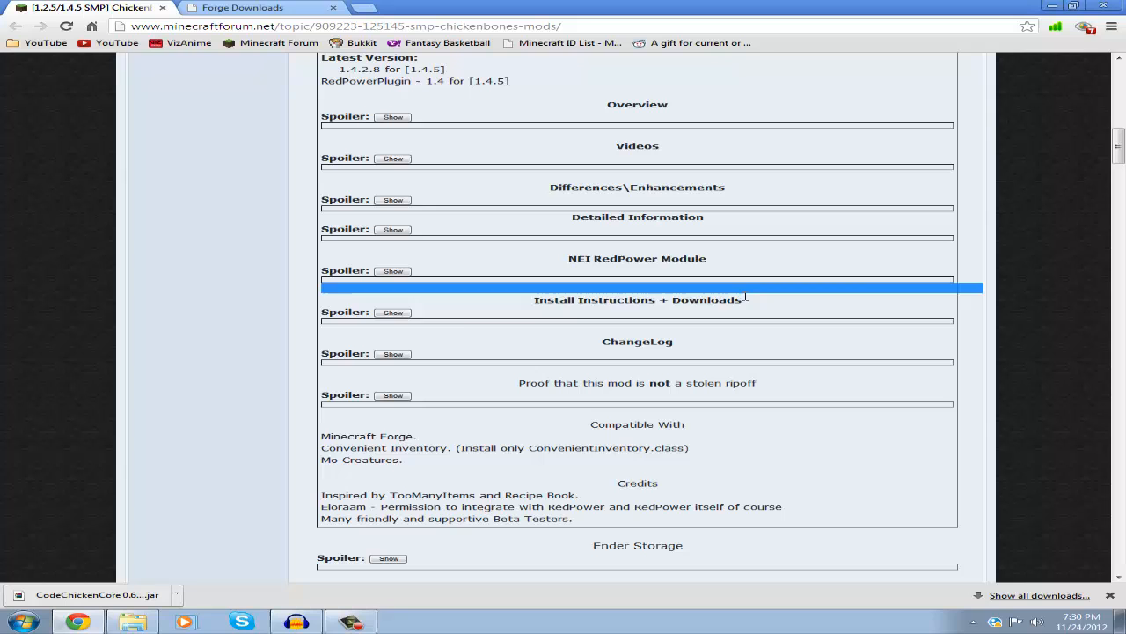
pyautogui.click(394, 313)
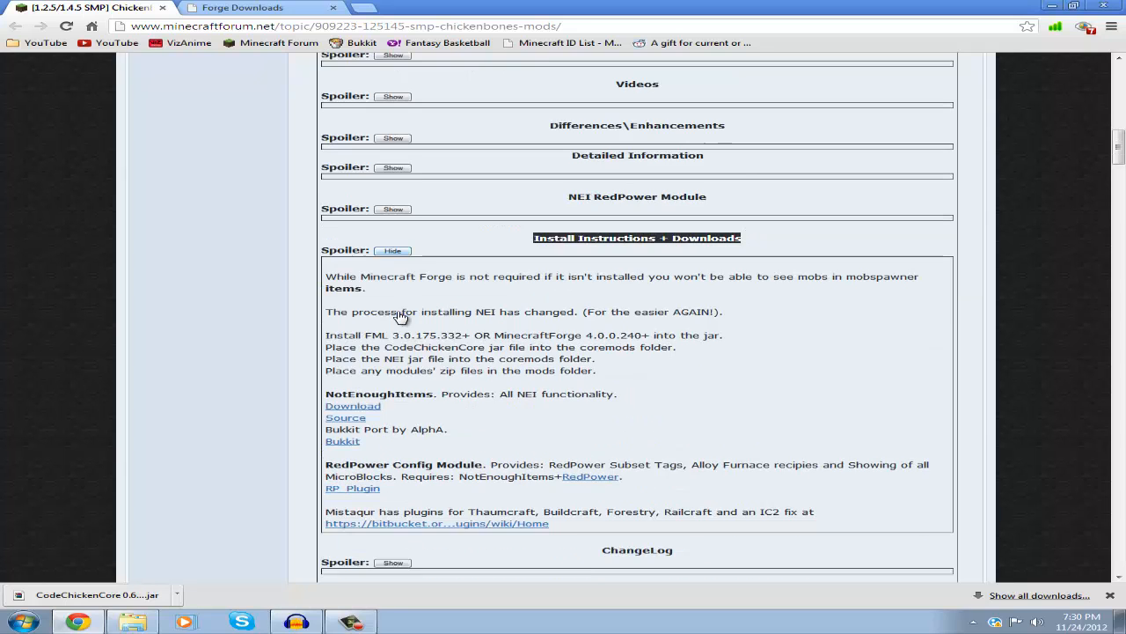
pyautogui.scroll(-3)
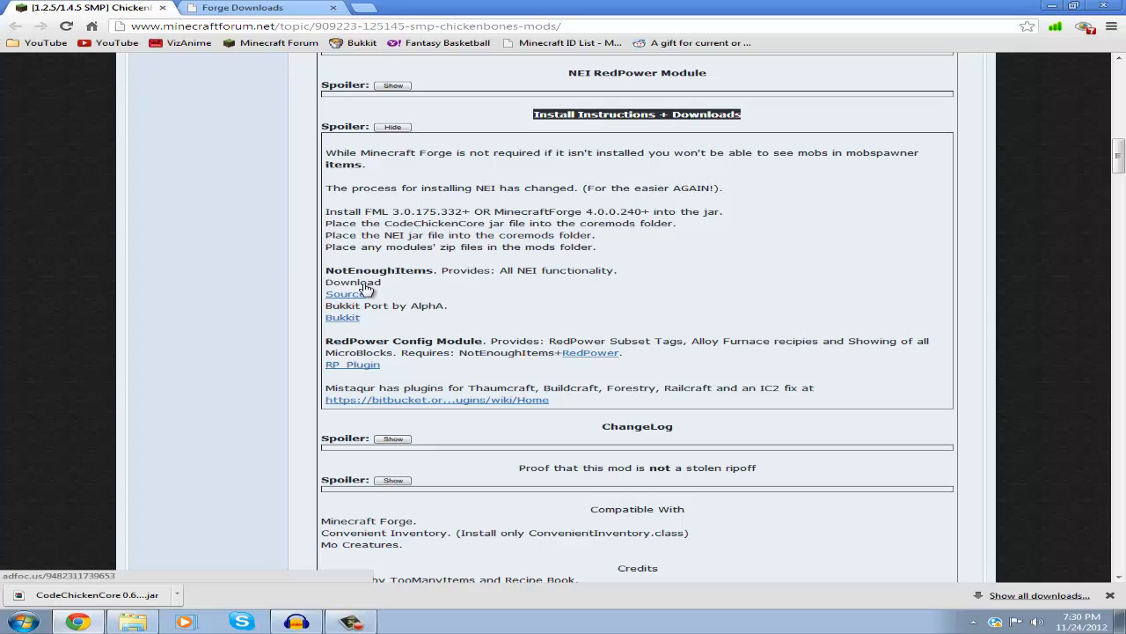
pyautogui.click(342, 292)
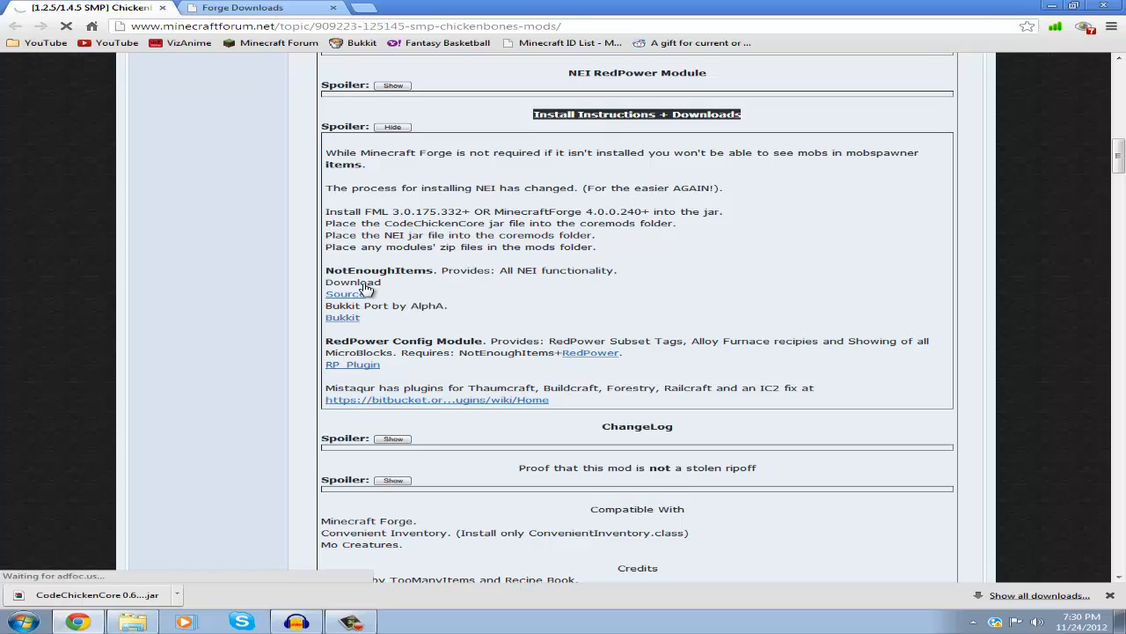
pyautogui.click(342, 292)
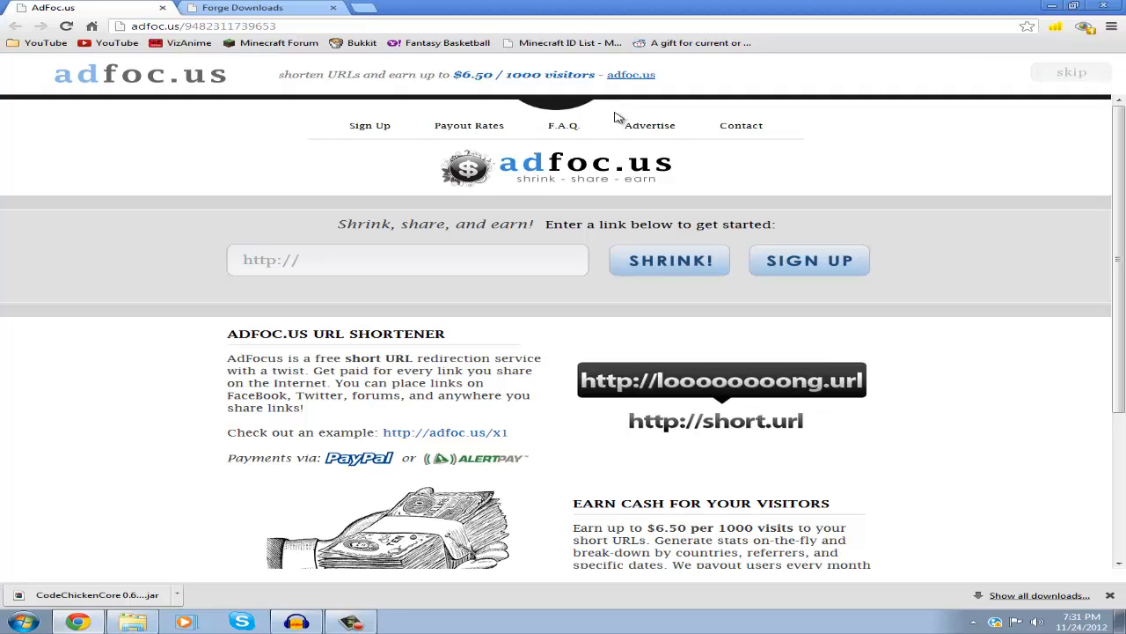
pyautogui.click(1070, 72)
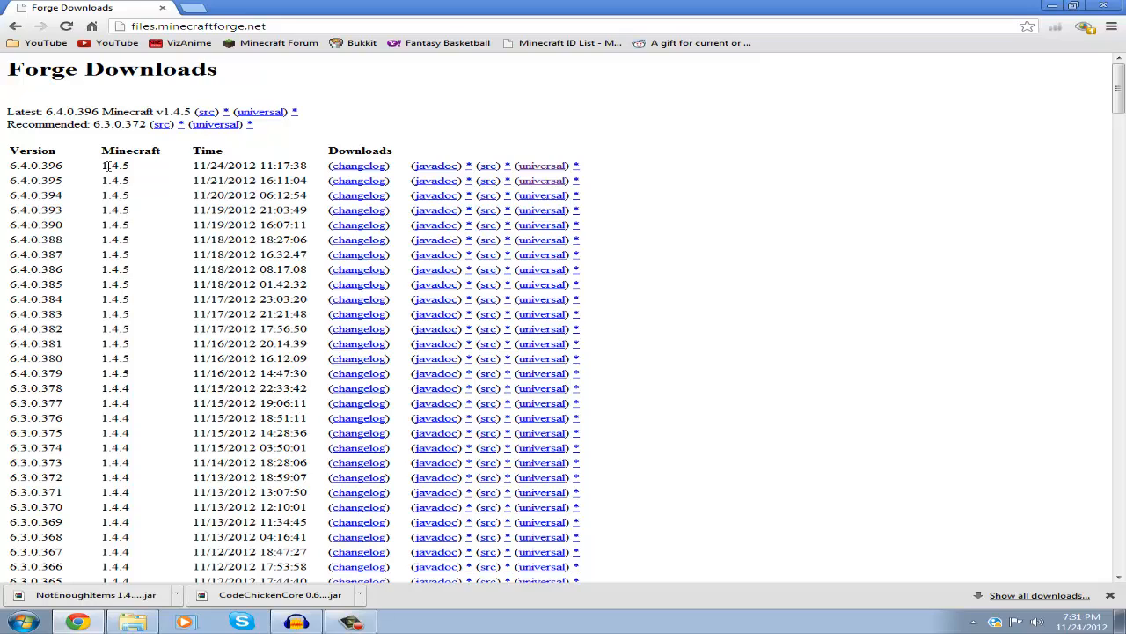
pyautogui.moveTo(519, 166)
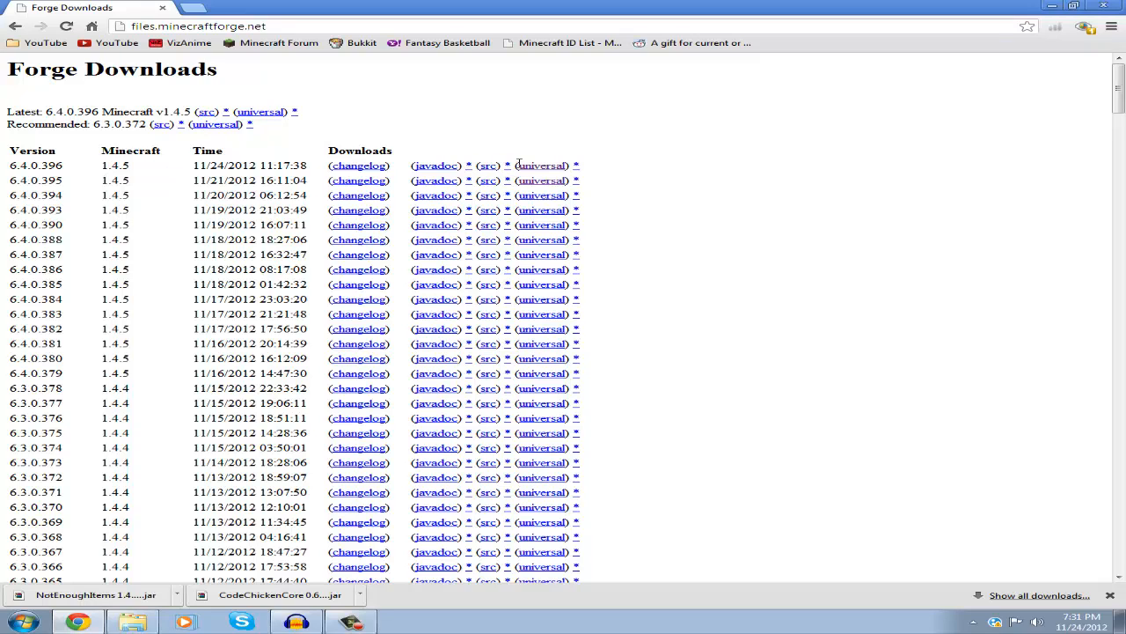
pyautogui.moveTo(542, 165)
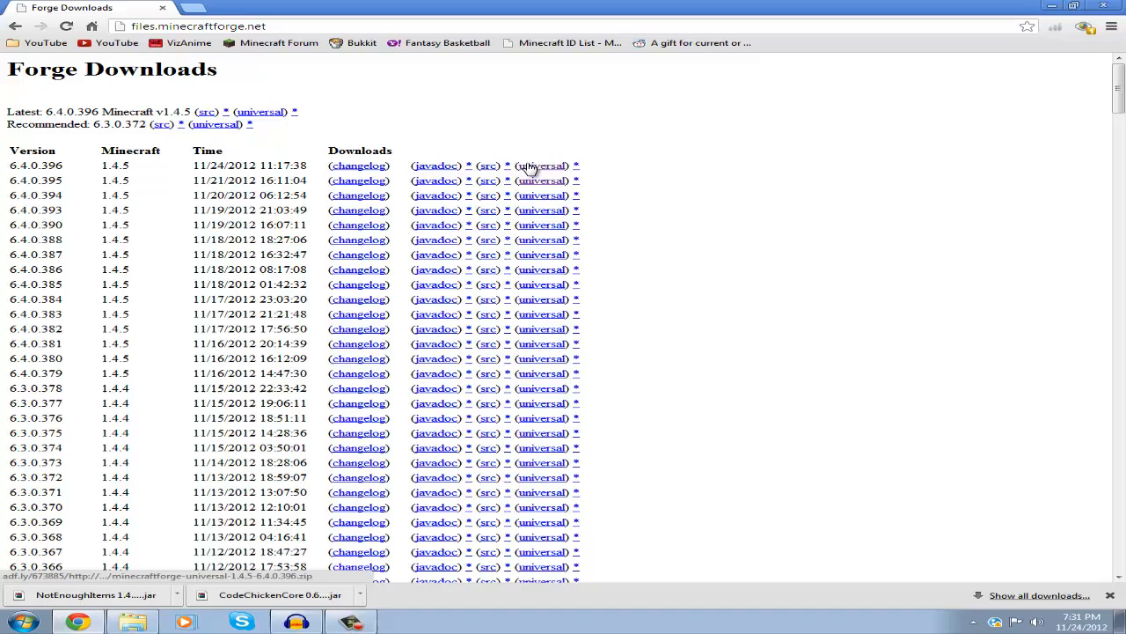
# Step: Download the universal build of Forge 6.4.0.396 for Minecraft 1.4.5
pyautogui.click(542, 165)
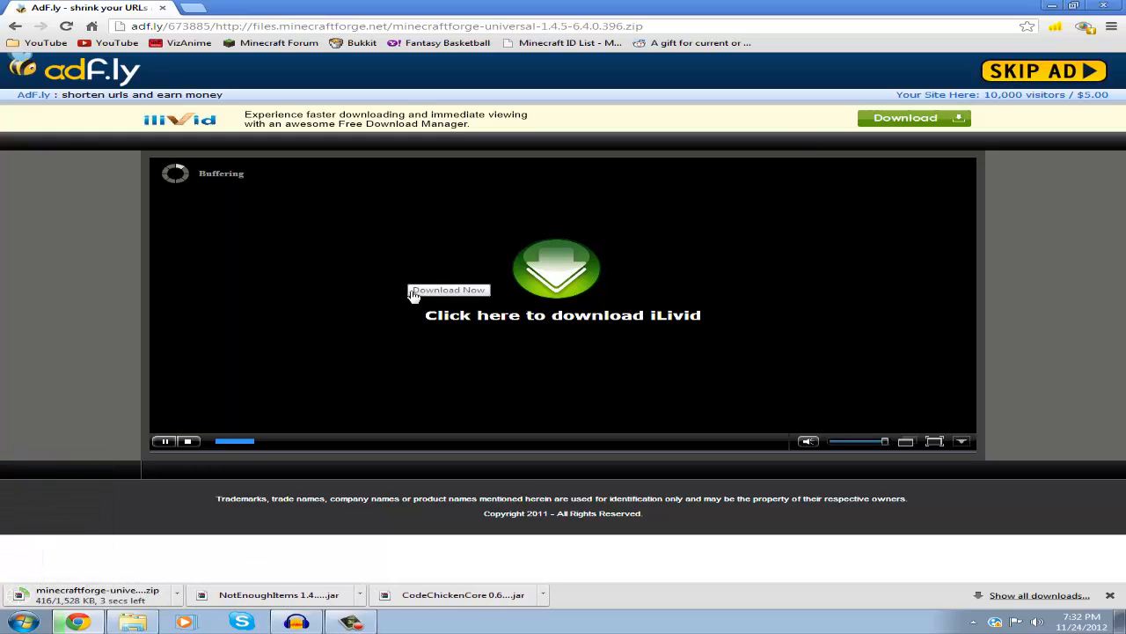
pyautogui.moveTo(84, 474)
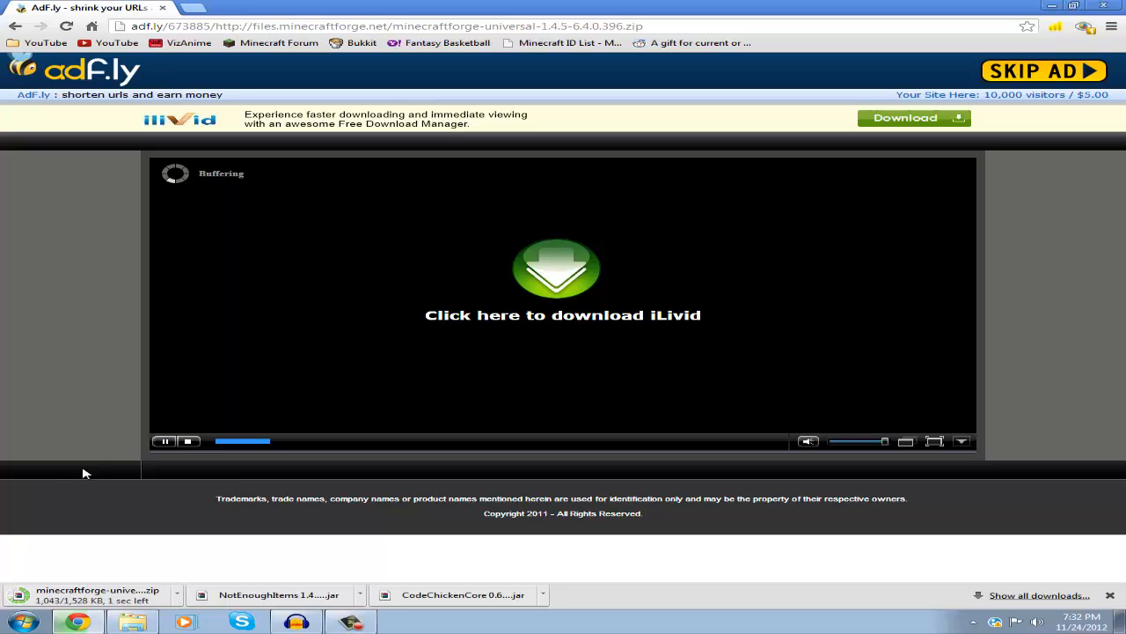
# Step: Navigate via %appdata% to the .minecraft bin folder where minecraft.jar is listed
pyautogui.click(18, 621)
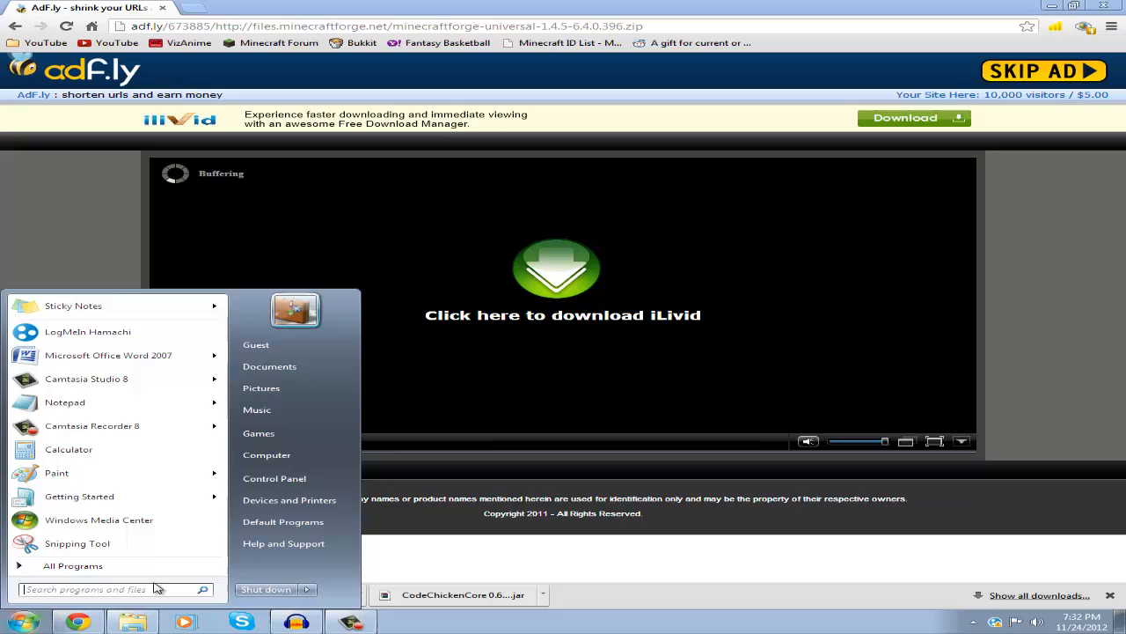
pyautogui.write('%appdat')
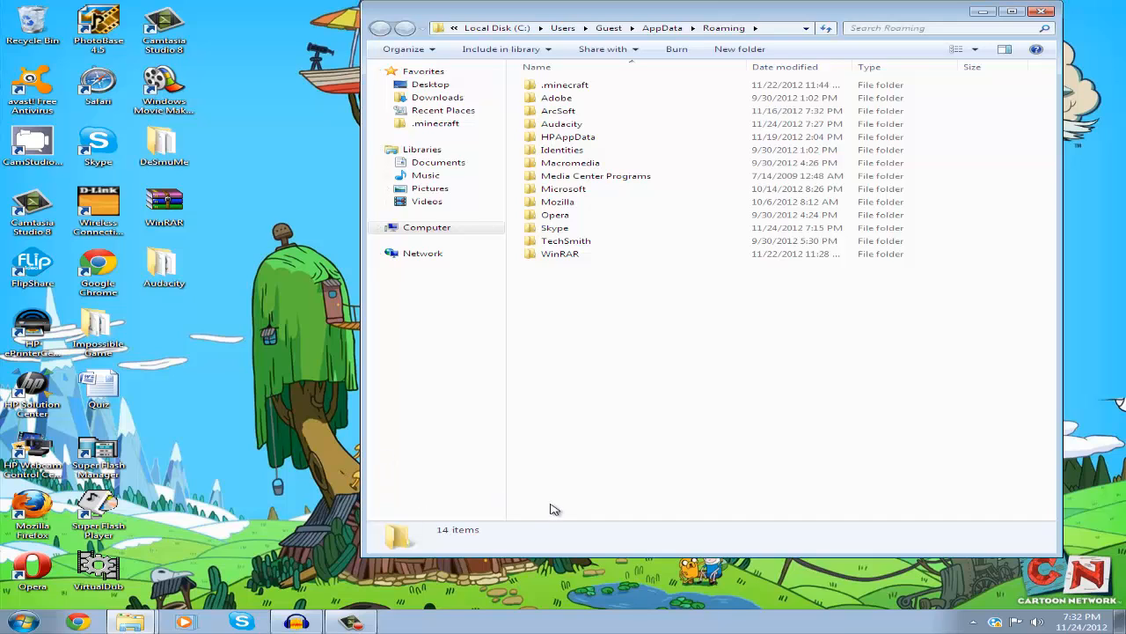
pyautogui.press('Win+r')
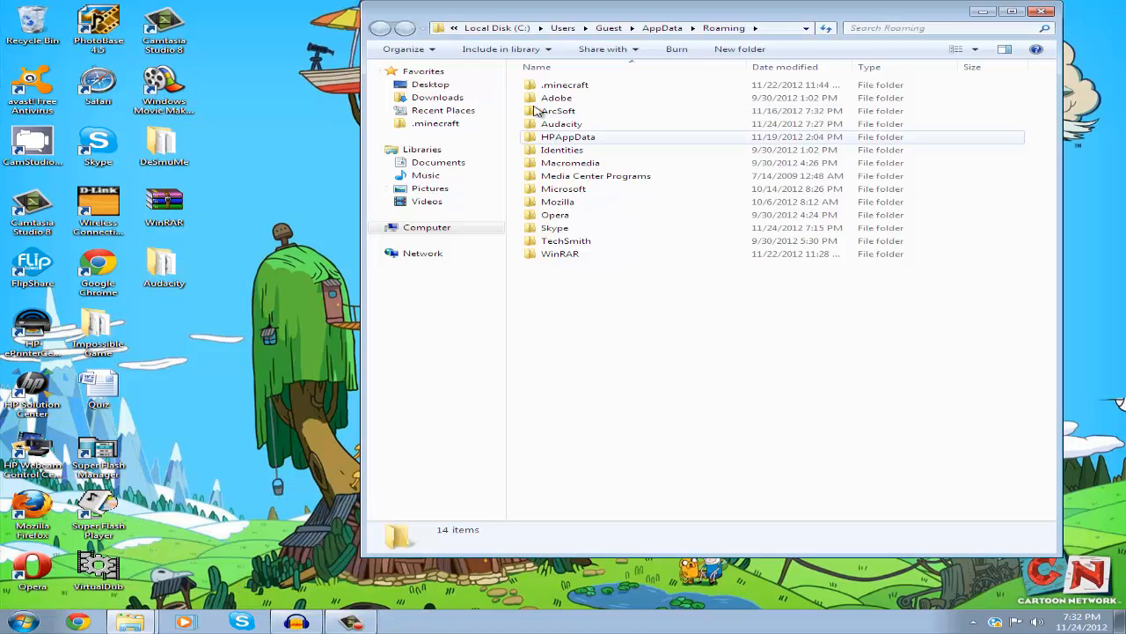
pyautogui.doubleClick(567, 84)
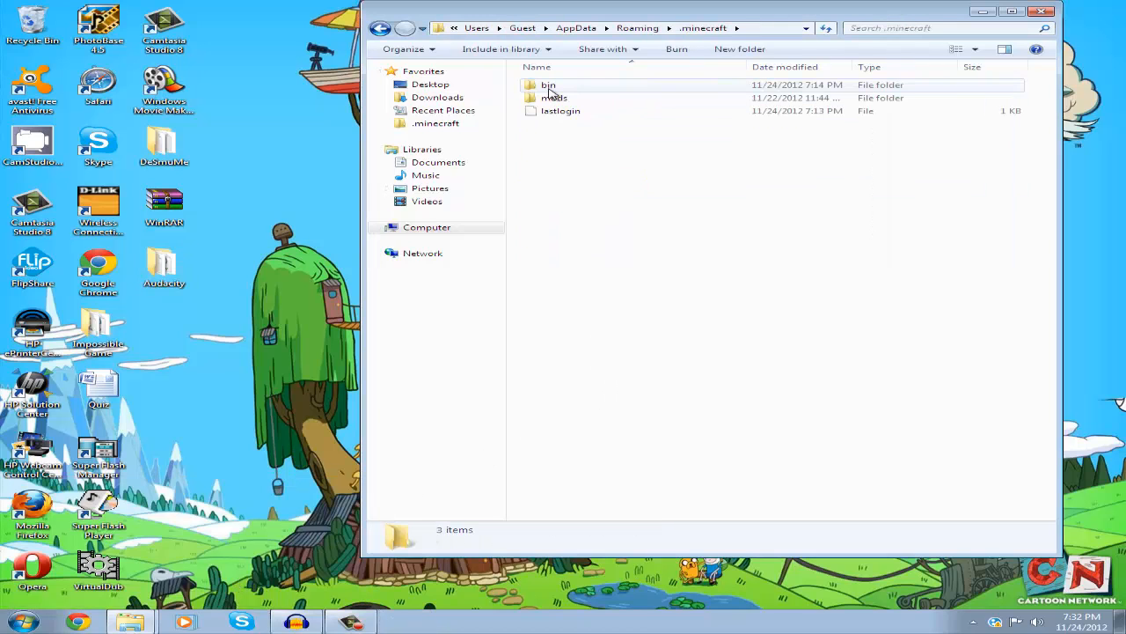
pyautogui.doubleClick(550, 85)
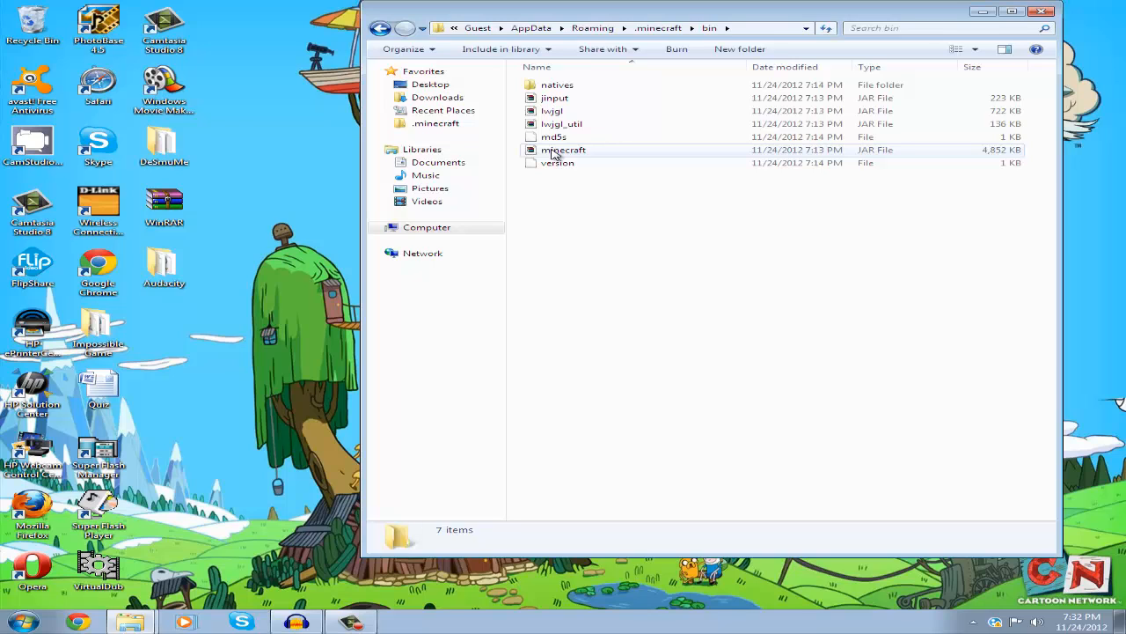
# Step: Open minecraft.jar with WinRAR archiver so its class files are listed
pyautogui.rightClick(563, 149)
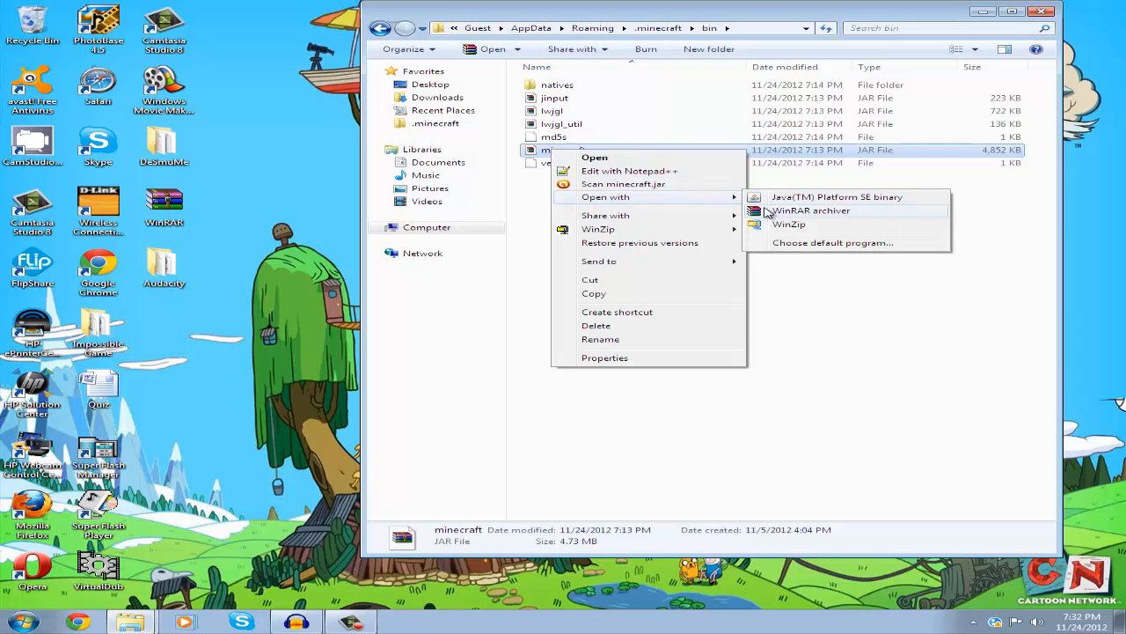
pyautogui.moveTo(767, 243)
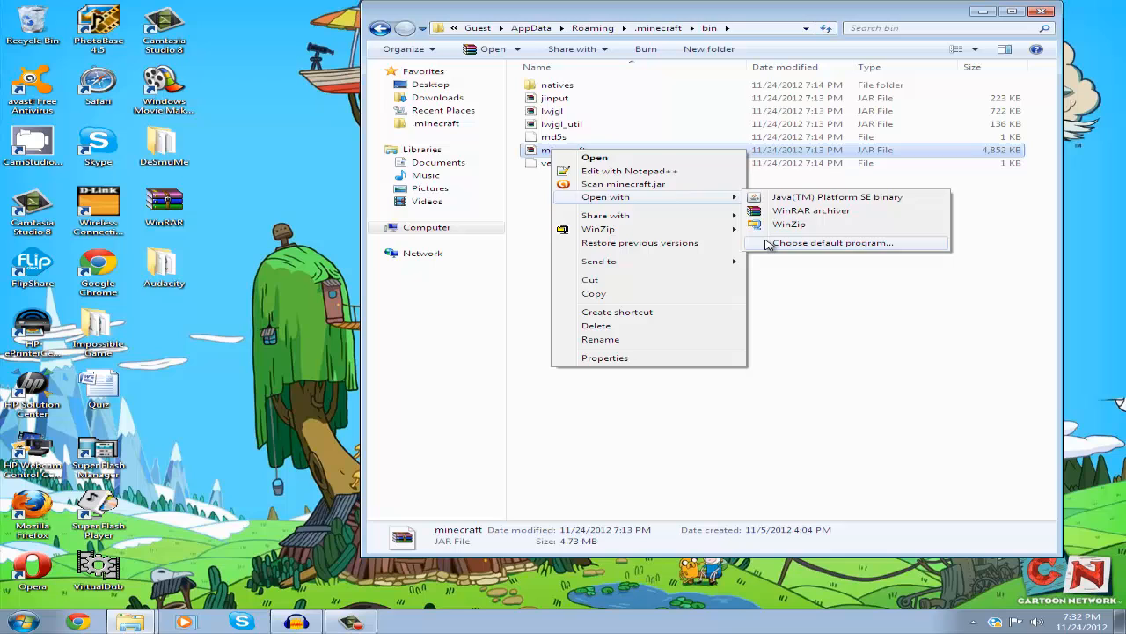
pyautogui.click(833, 243)
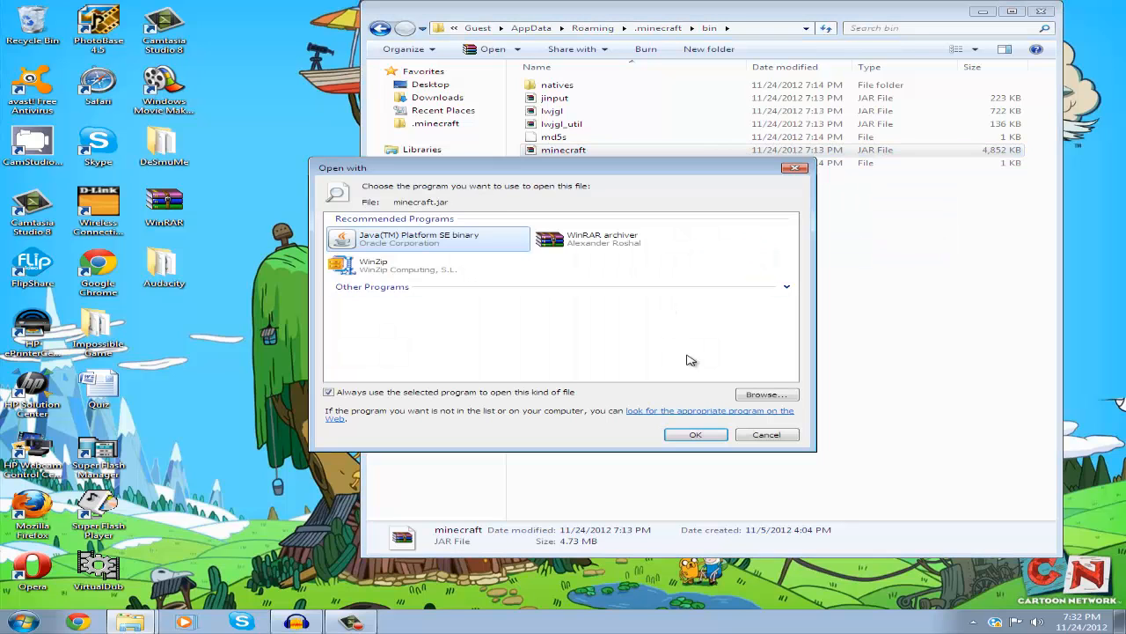
pyautogui.click(766, 394)
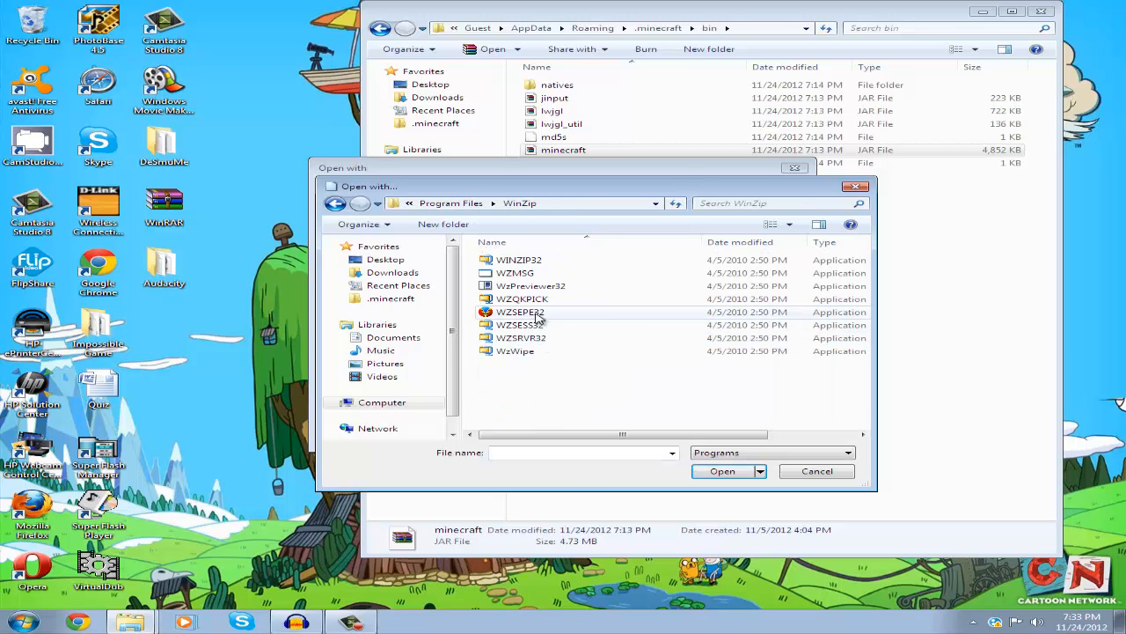
pyautogui.click(817, 471)
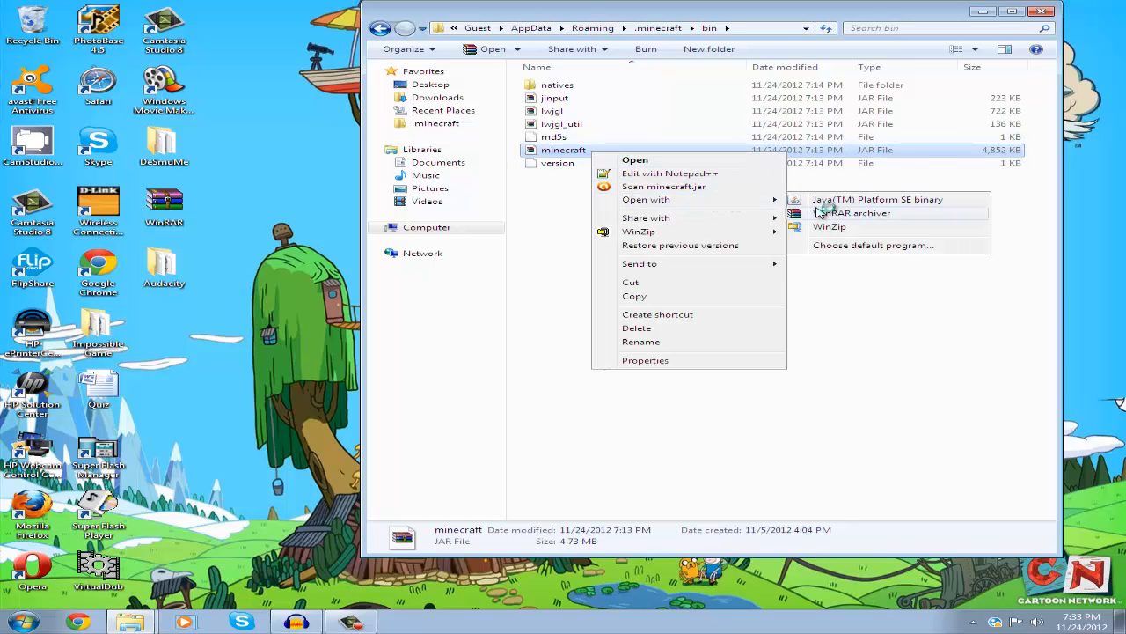
pyautogui.click(855, 211)
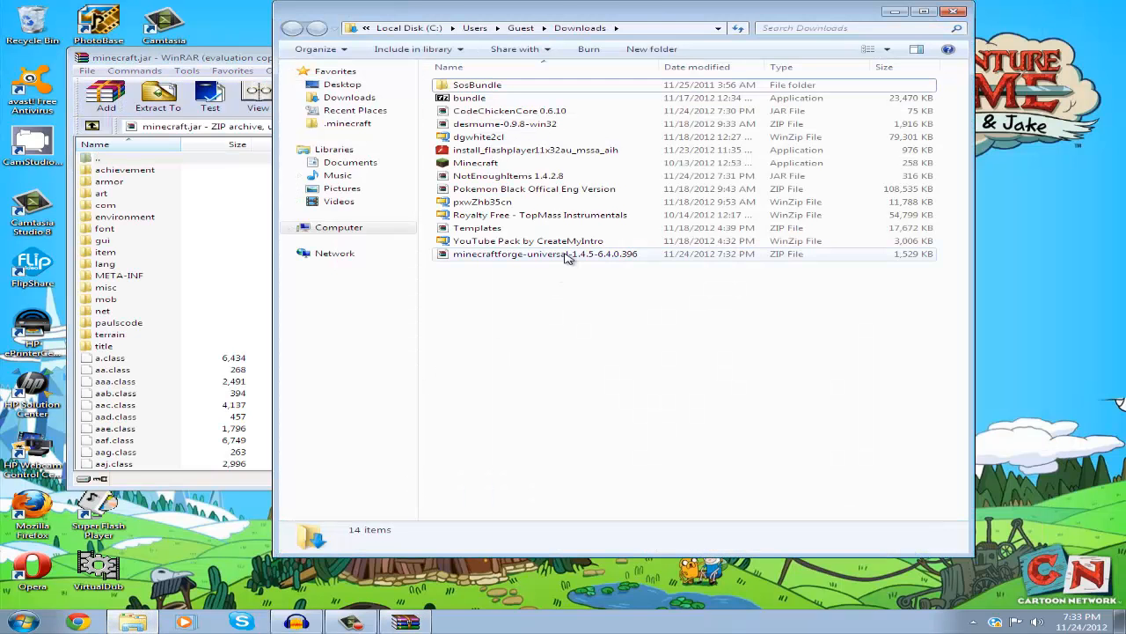
# Step: Open the Forge universal zip and delete META-INF from minecraft.jar
pyautogui.doubleClick(545, 253)
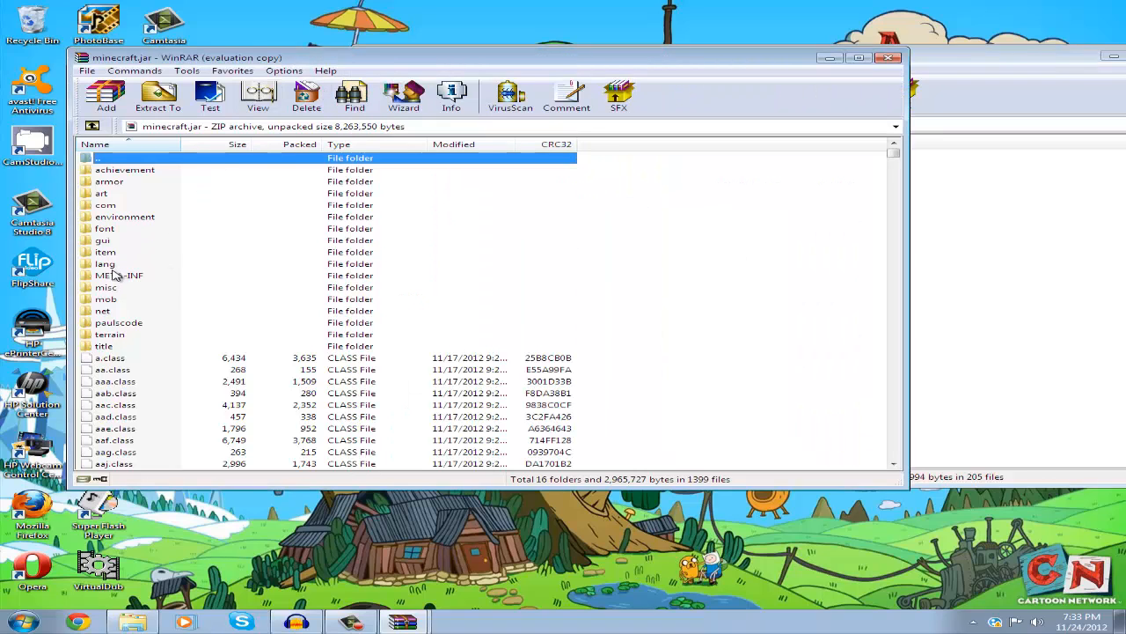
pyautogui.click(120, 274)
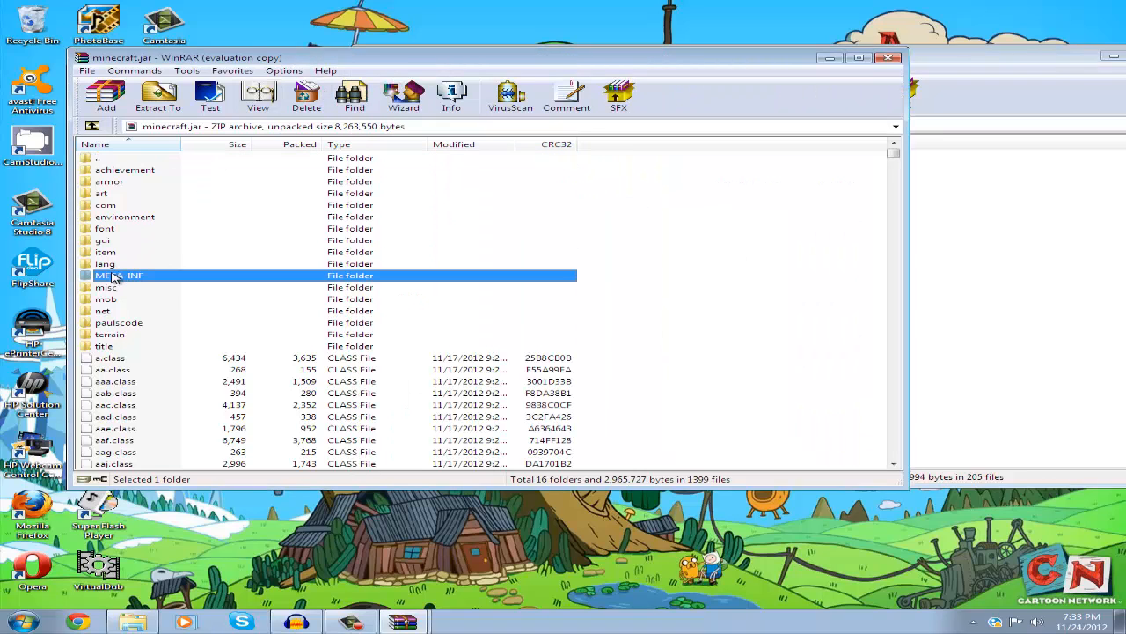
pyautogui.click(306, 95)
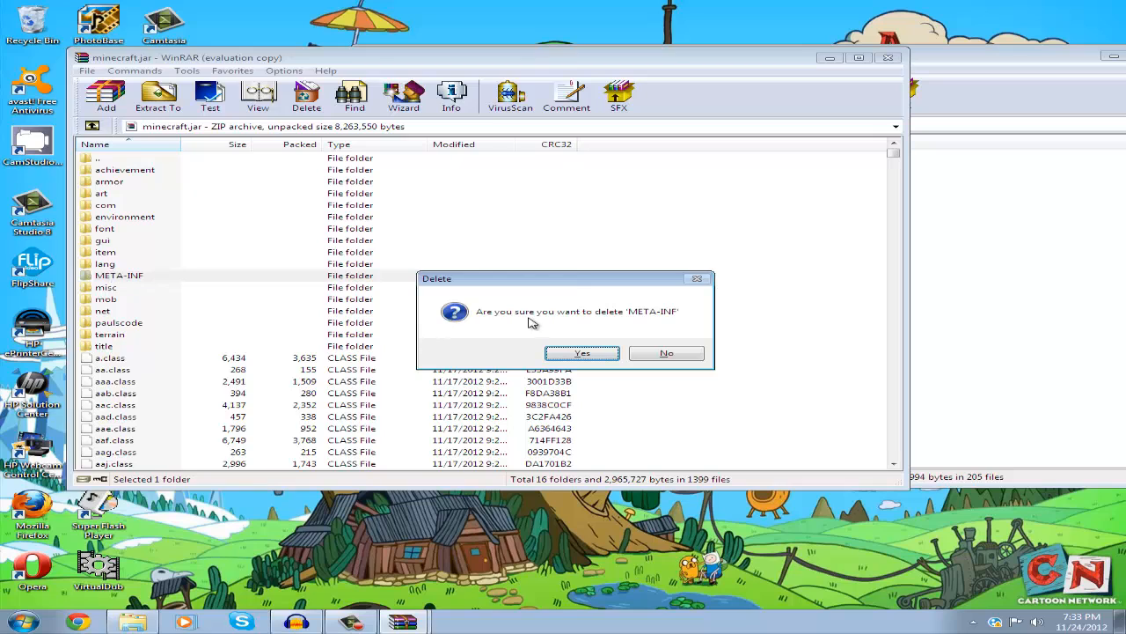
pyautogui.click(581, 352)
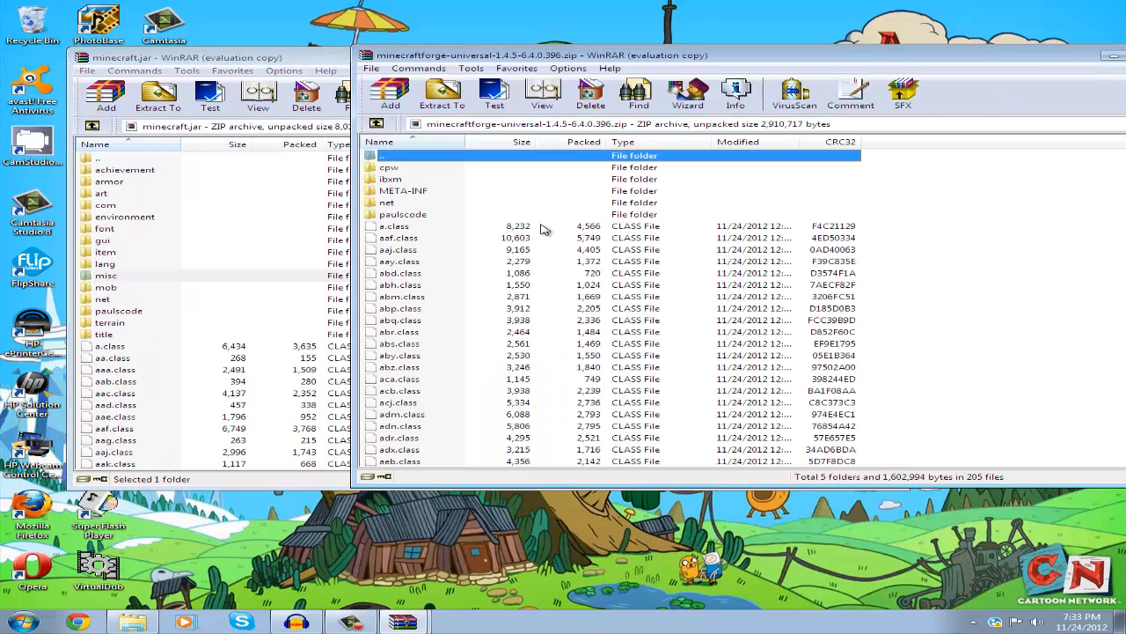
# Step: Add all Forge files into minecraft.jar and delete the newly added META-INF
pyautogui.click(394, 226)
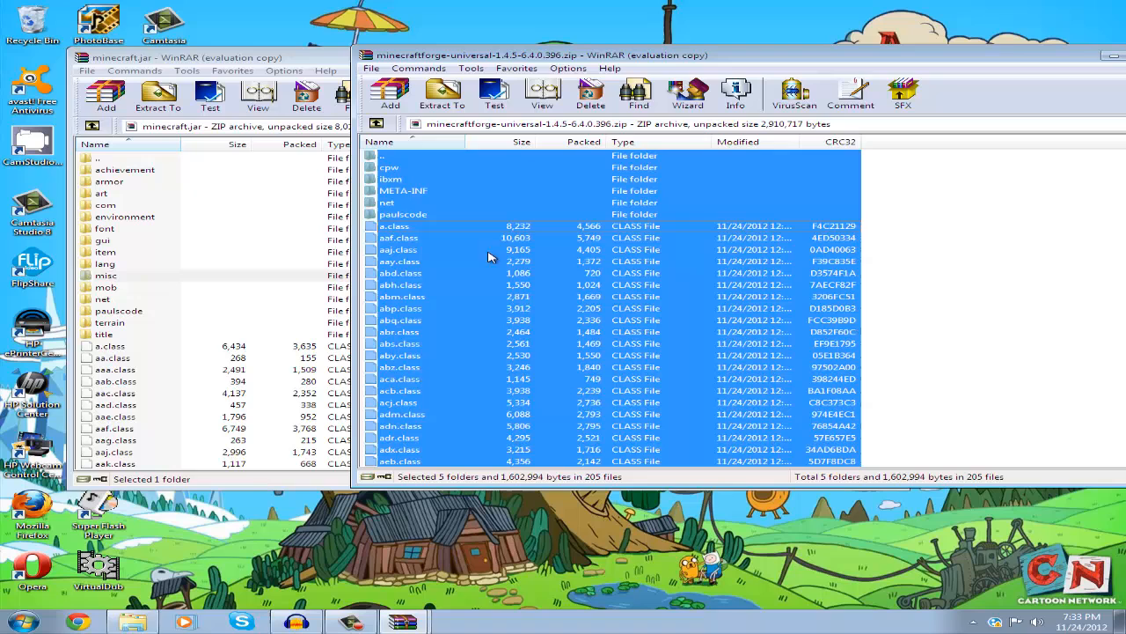
pyautogui.click(439, 95)
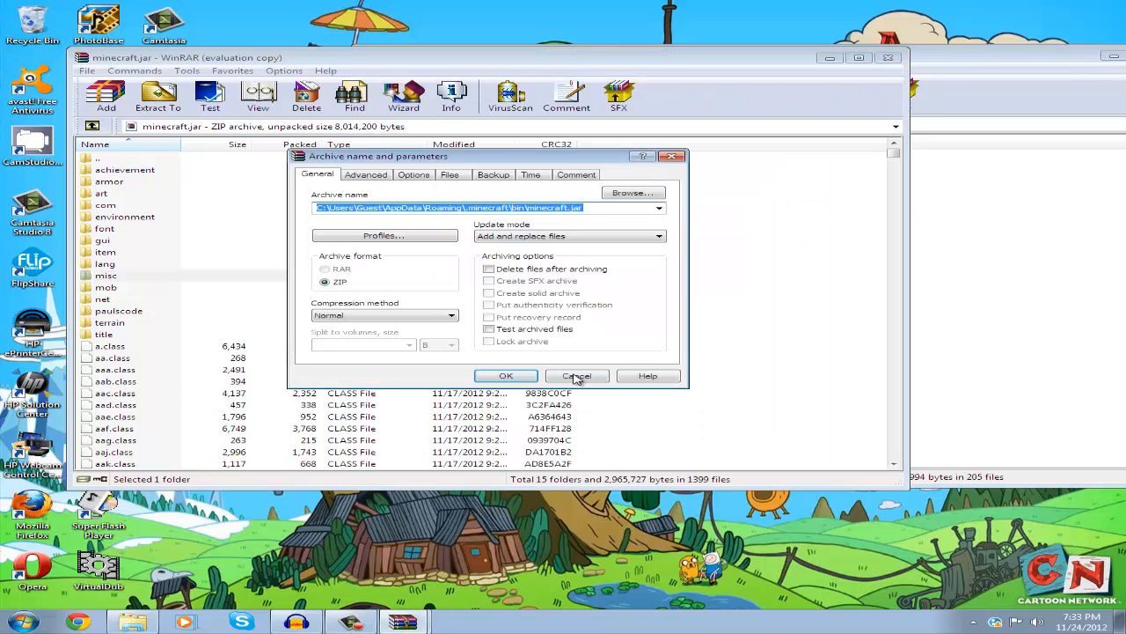
pyautogui.click(505, 376)
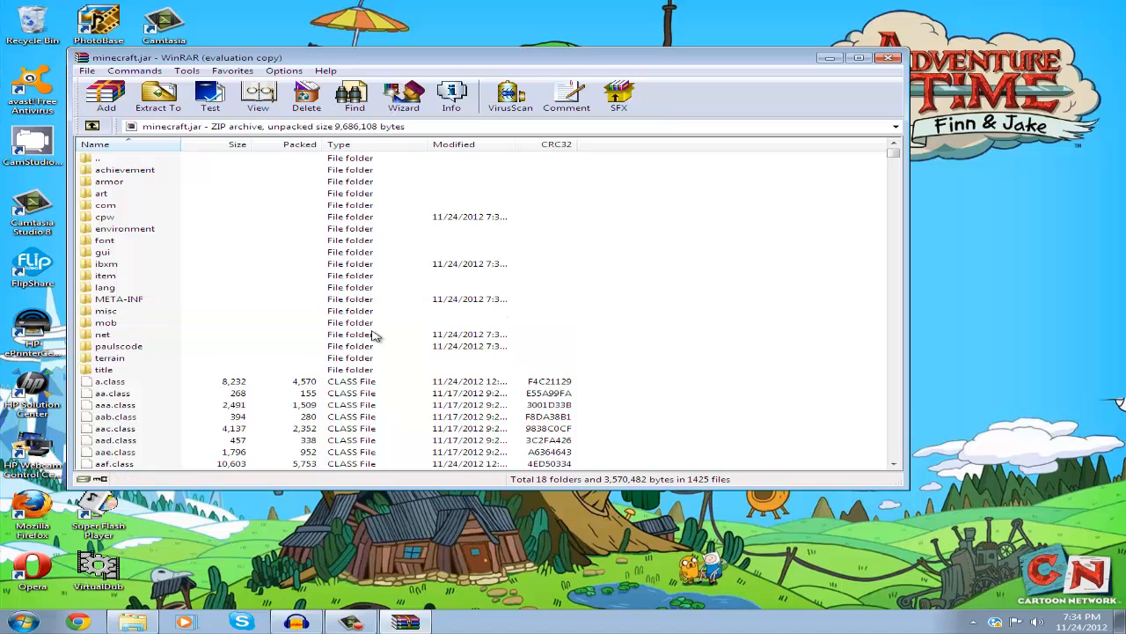
pyautogui.click(120, 299)
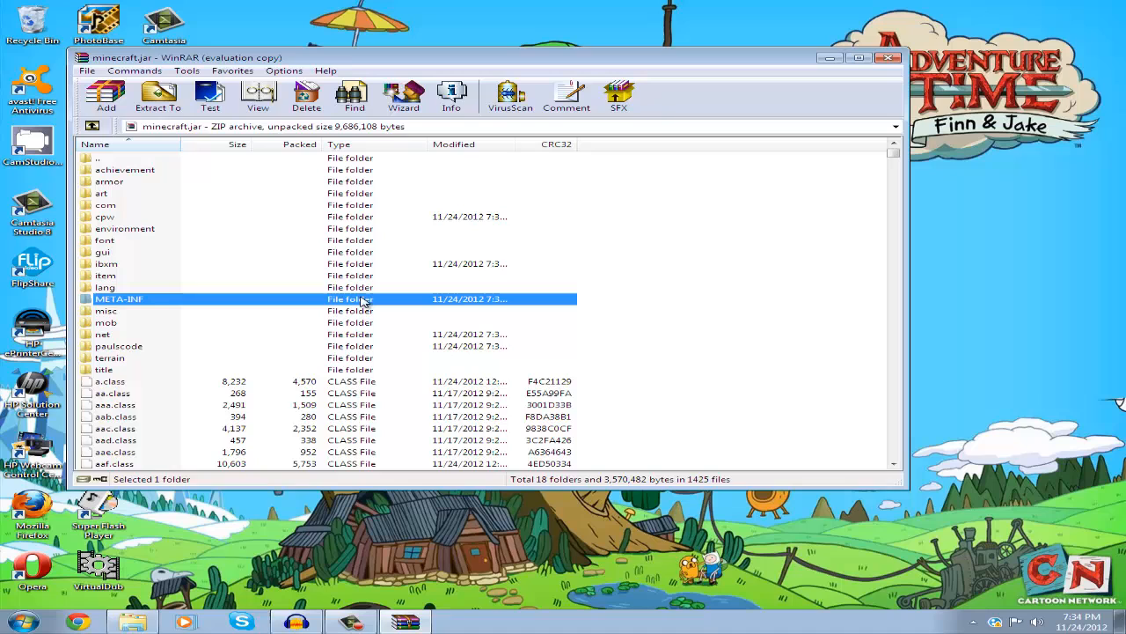
pyautogui.click(306, 95)
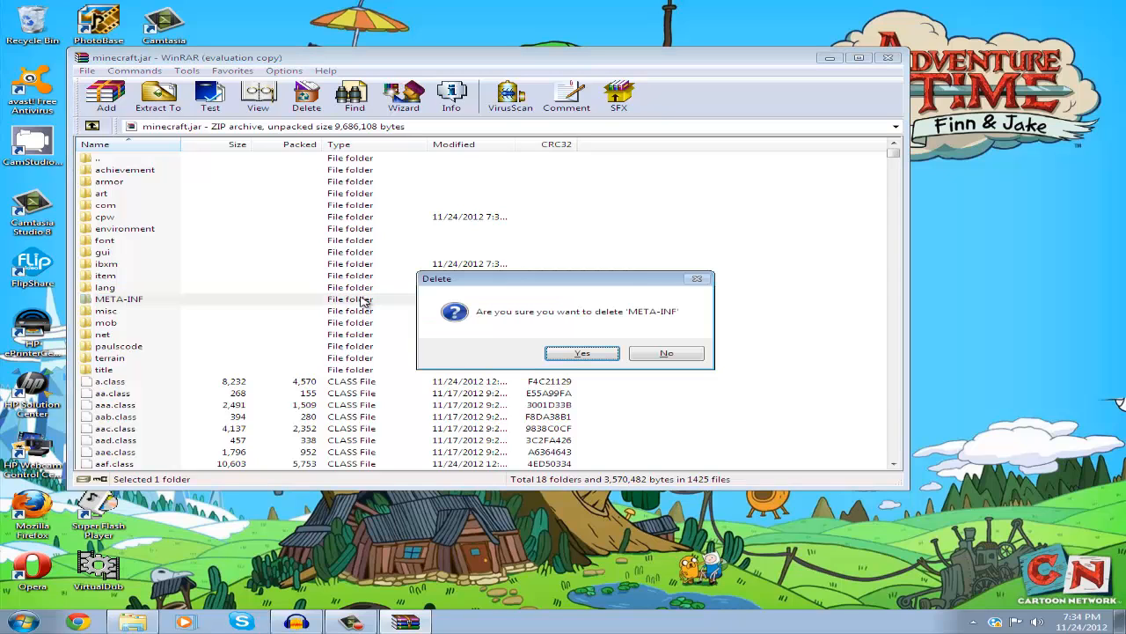
pyautogui.click(580, 352)
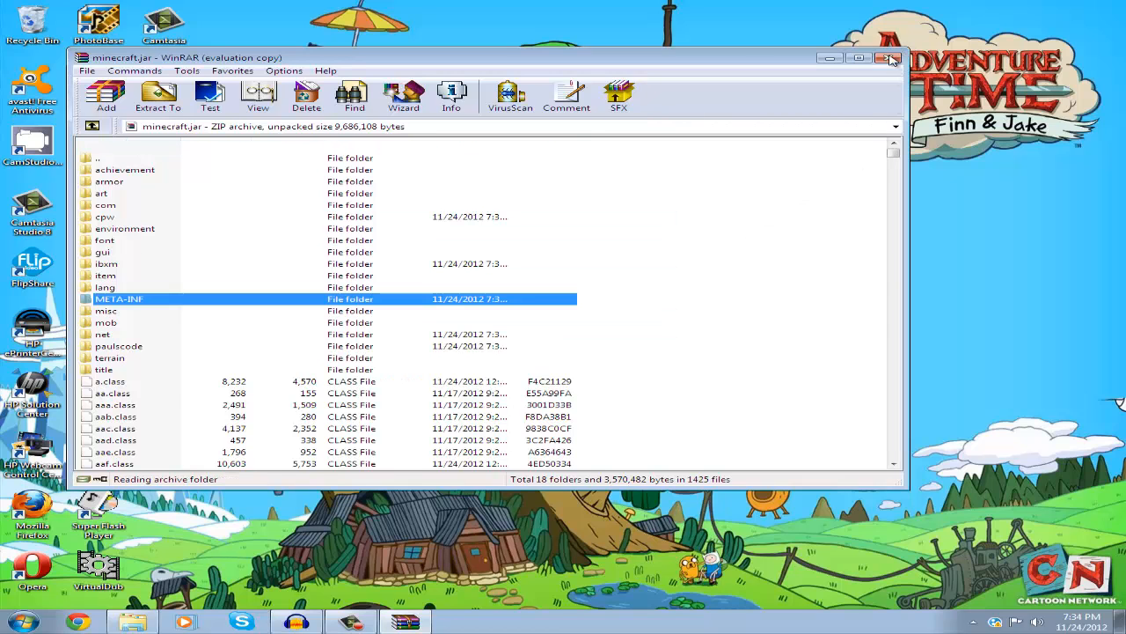
# Step: Create a new coremods folder inside .minecraft
pyautogui.click(891, 58)
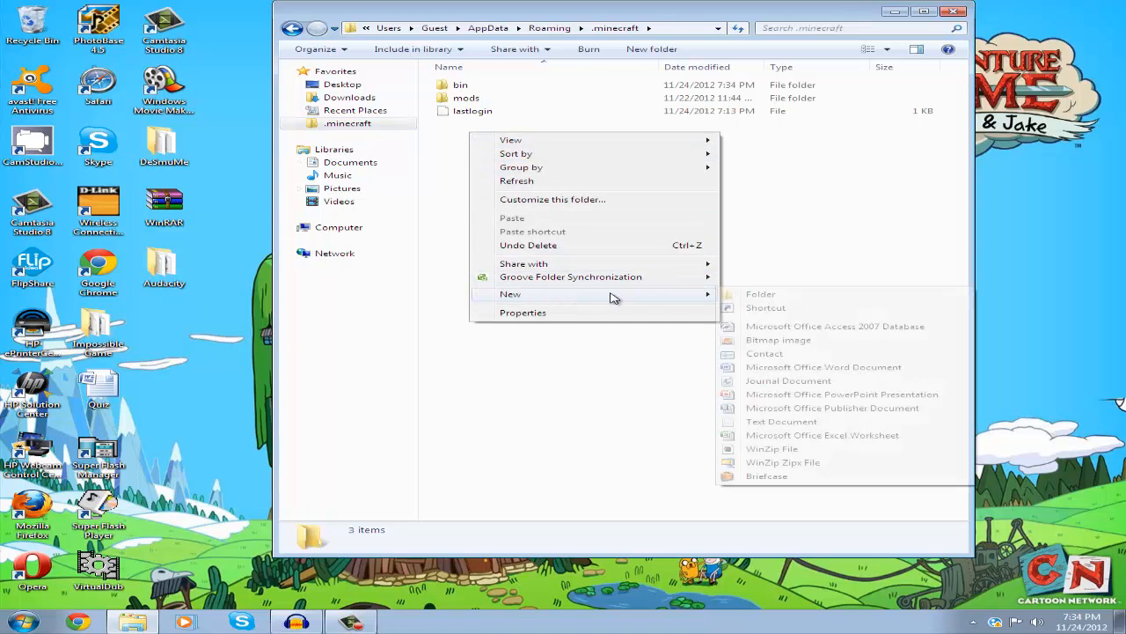
pyautogui.click(760, 292)
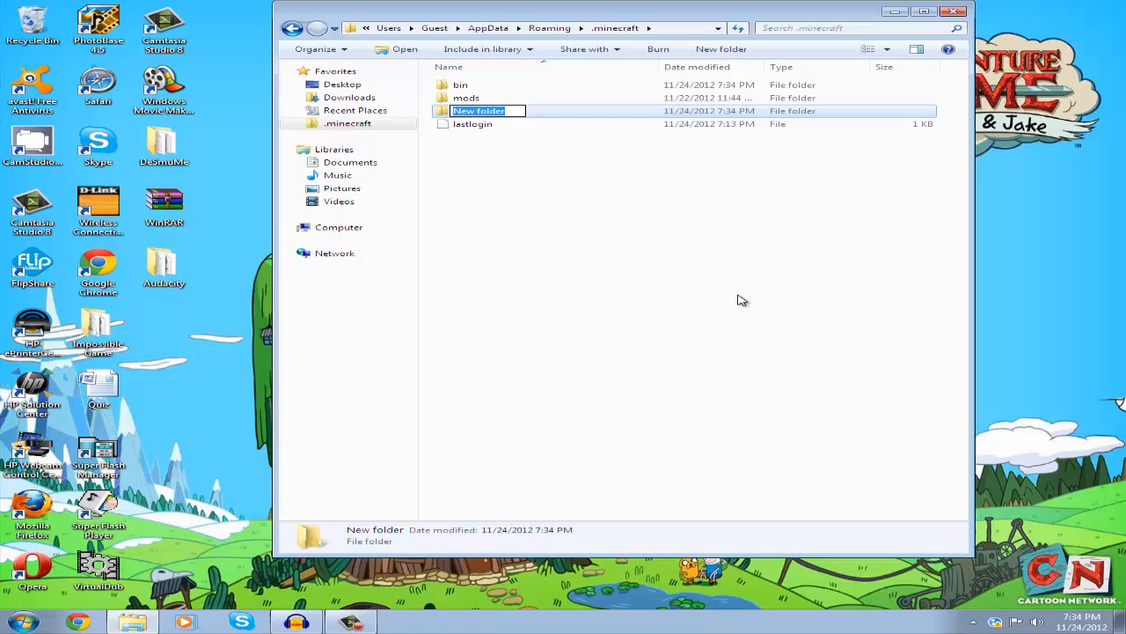
pyautogui.write('coremods')
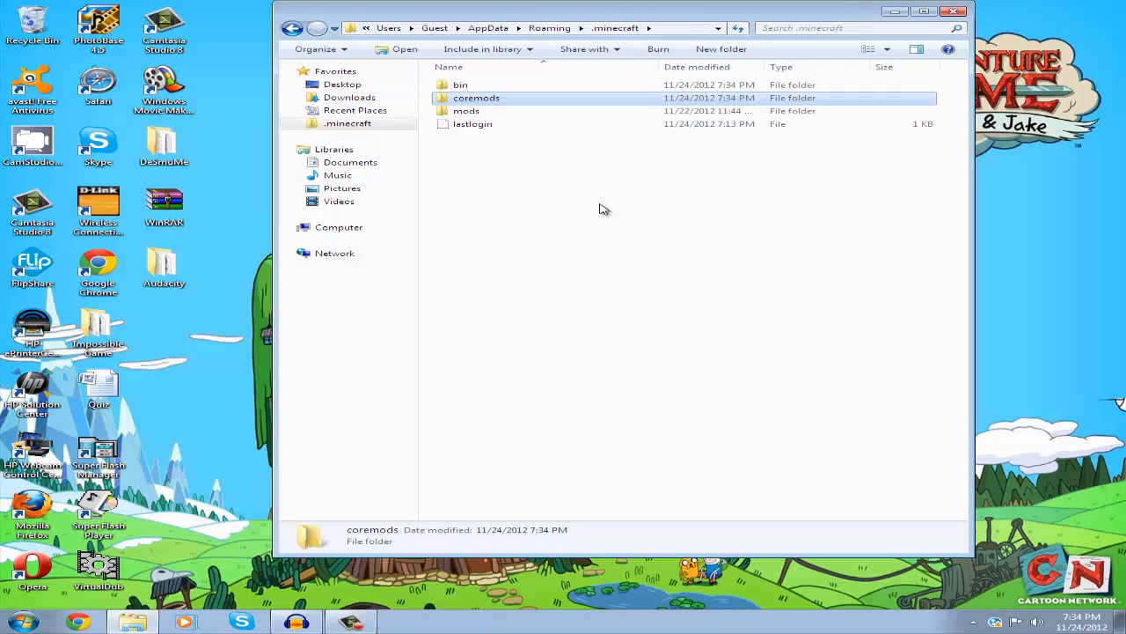
pyautogui.doubleClick(475, 99)
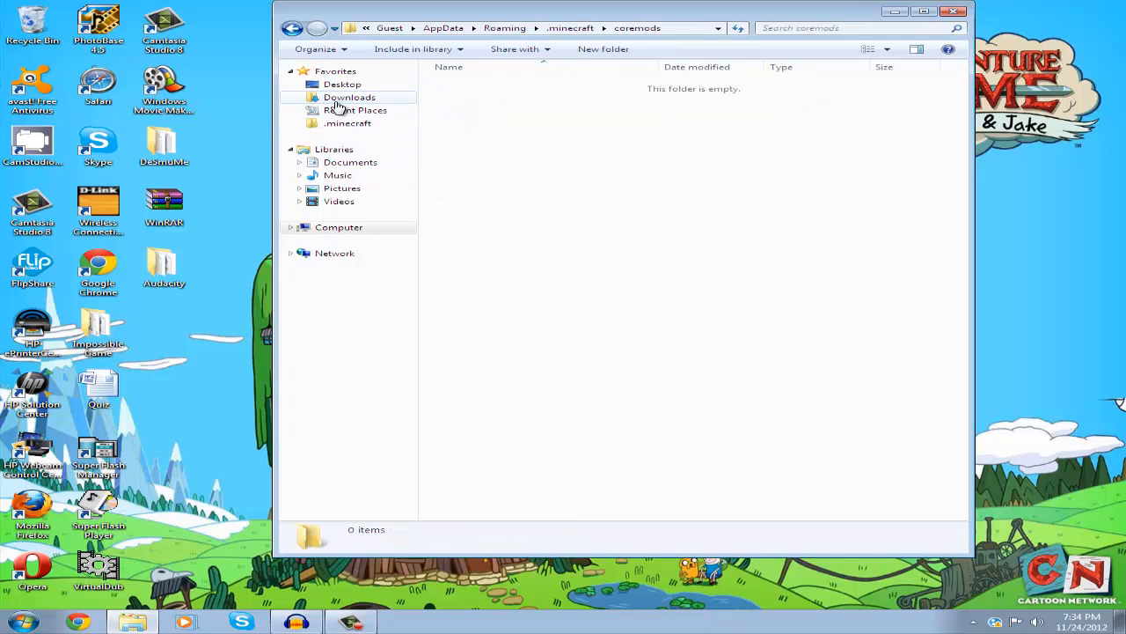
# Step: Copy the CodeChickenCore and NotEnoughItems jars from Downloads into coremods
pyautogui.click(349, 96)
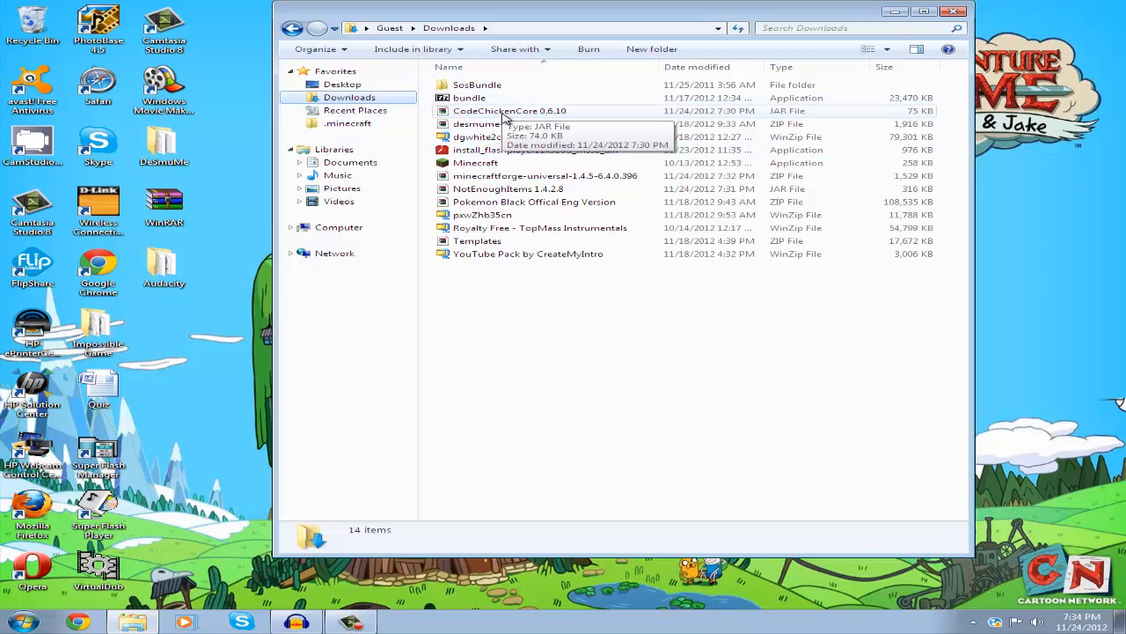
pyautogui.click(508, 109)
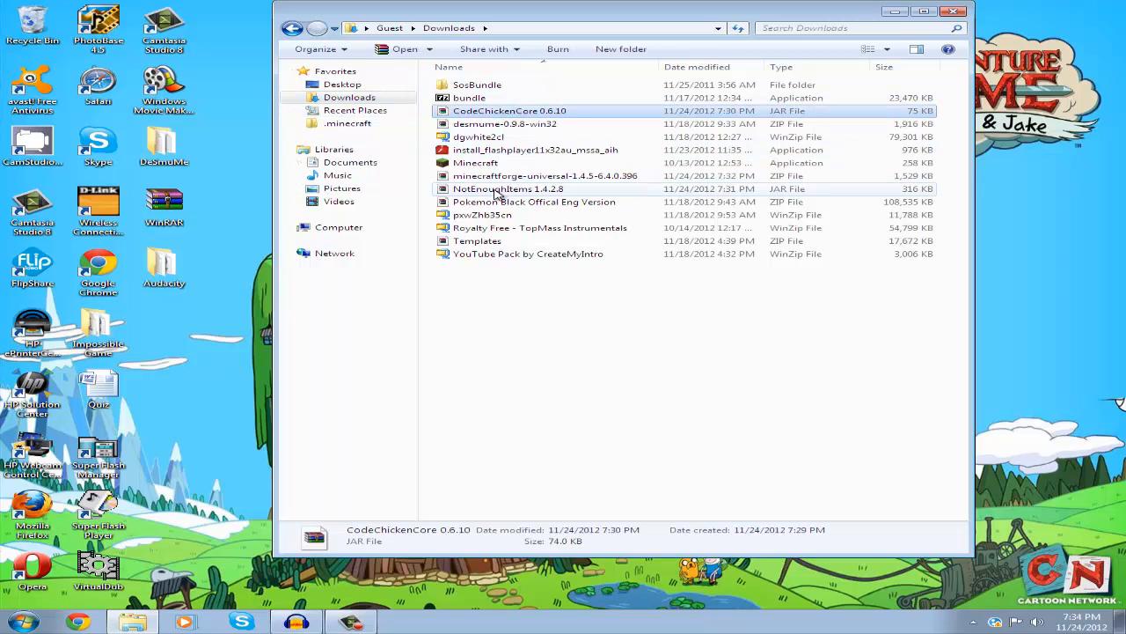
pyautogui.click(509, 189)
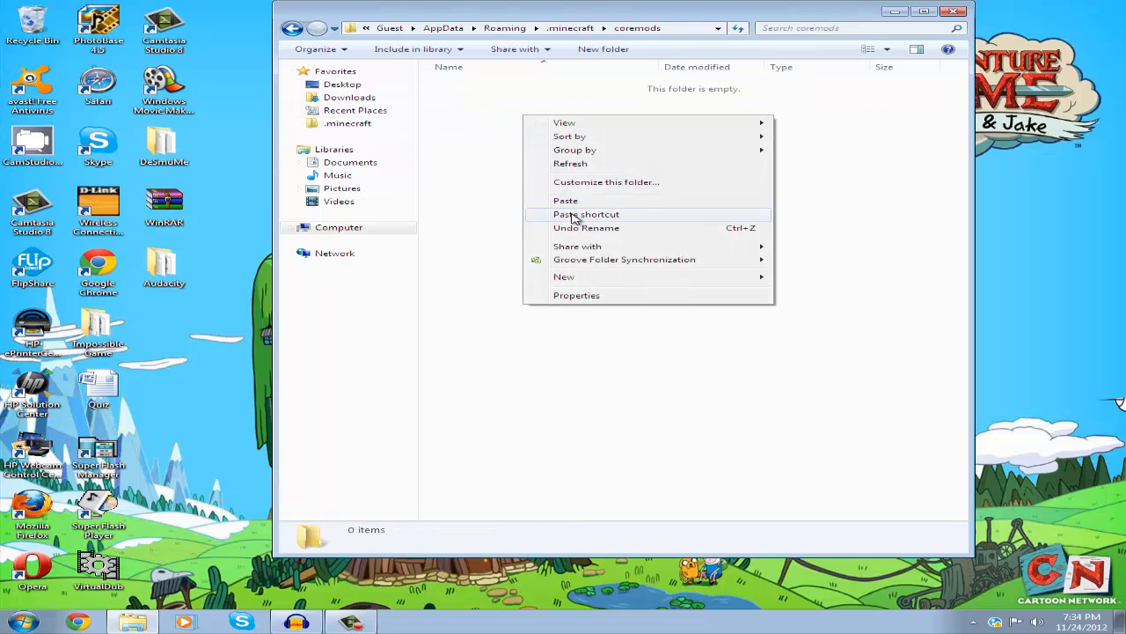
pyautogui.click(567, 201)
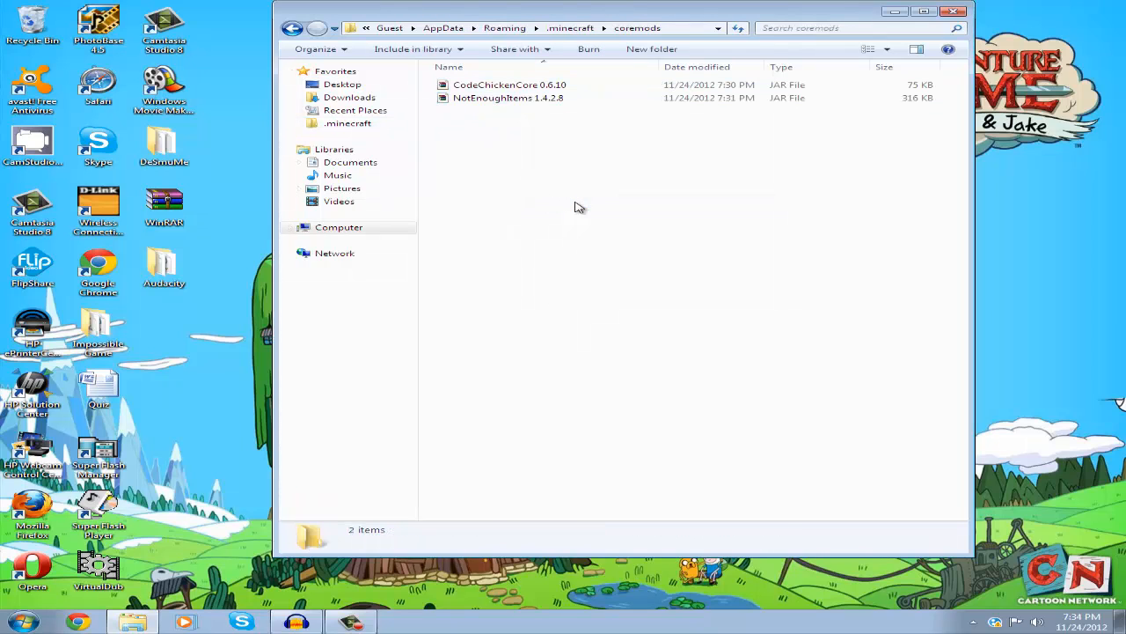